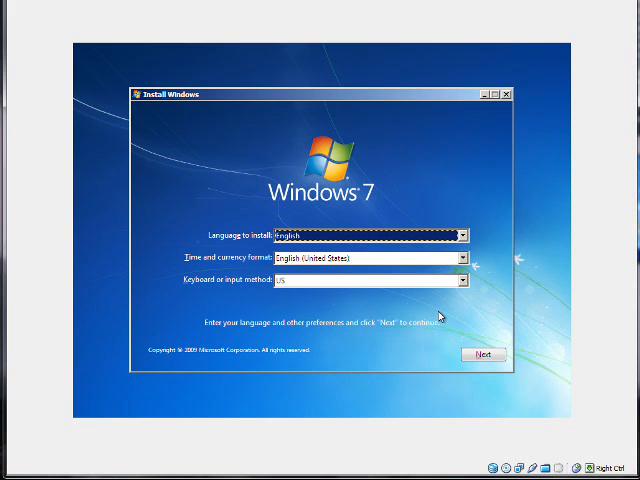
Step: Keep English as the setup language and continue to the license terms
{"action": "left_click", "coordinate": [484, 353]}
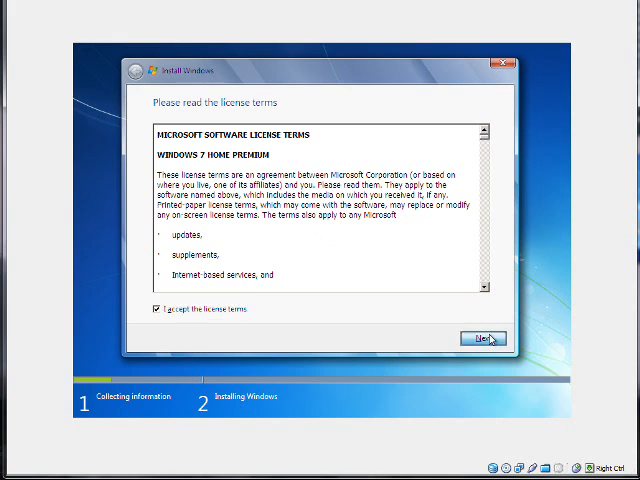
Step: Proceed past the accepted license and choose a Custom (advanced) fresh installation
{"action": "left_click", "coordinate": [484, 337]}
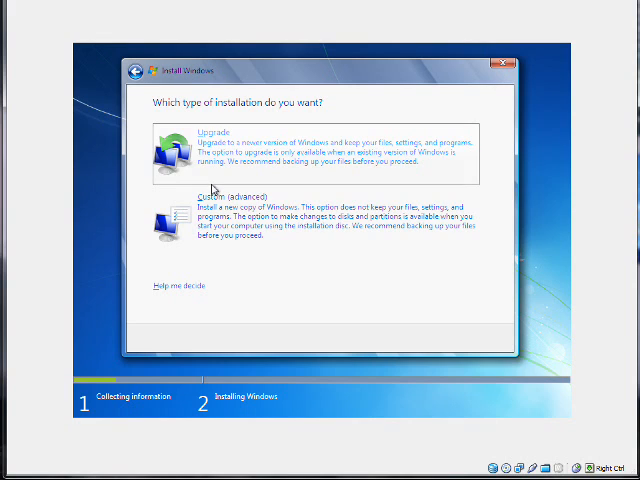
{"action": "left_click", "coordinate": [213, 194]}
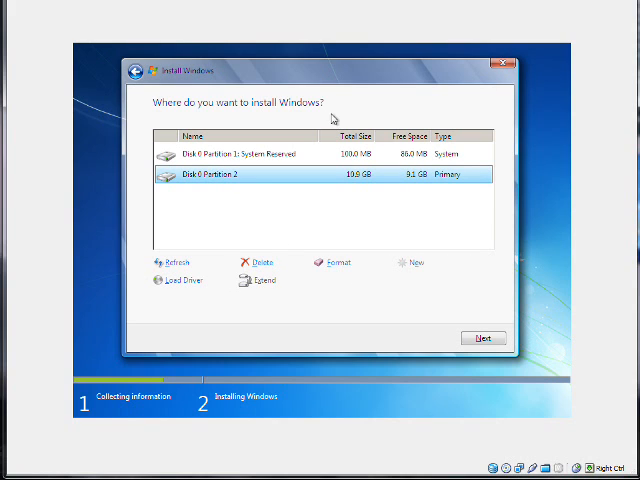
Step: Delete Disk 0 Partition 2, format the system reserved partition, and install onto the unallocated space
{"action": "left_click", "coordinate": [256, 262]}
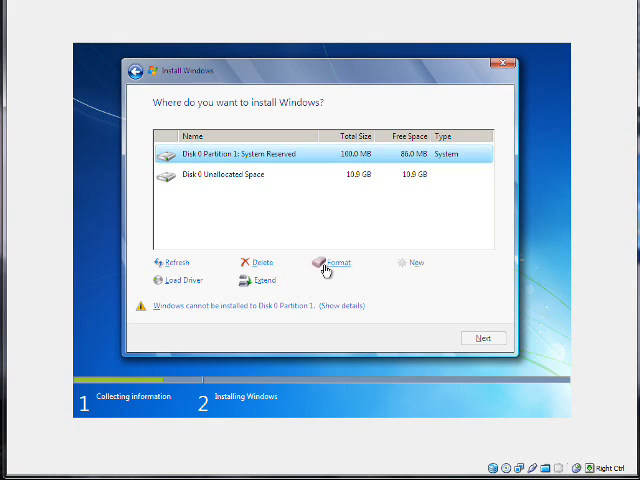
{"action": "left_click", "coordinate": [337, 263]}
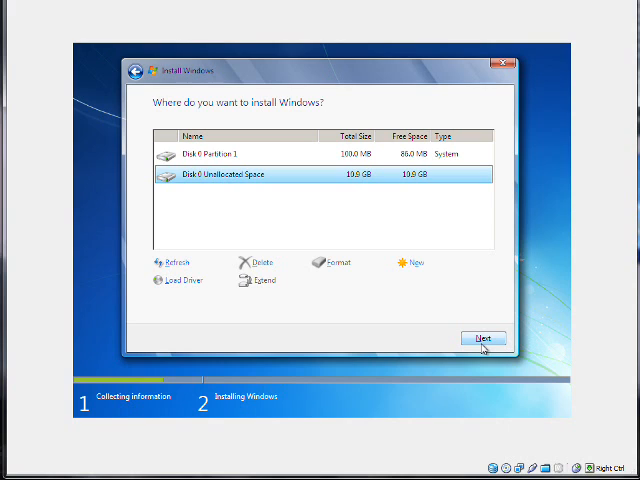
{"action": "left_click", "coordinate": [483, 338]}
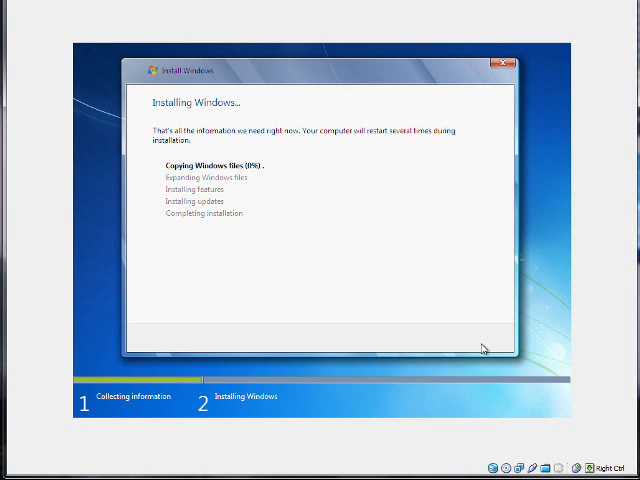
{"action": "mouse_move", "coordinate": [74, 314]}
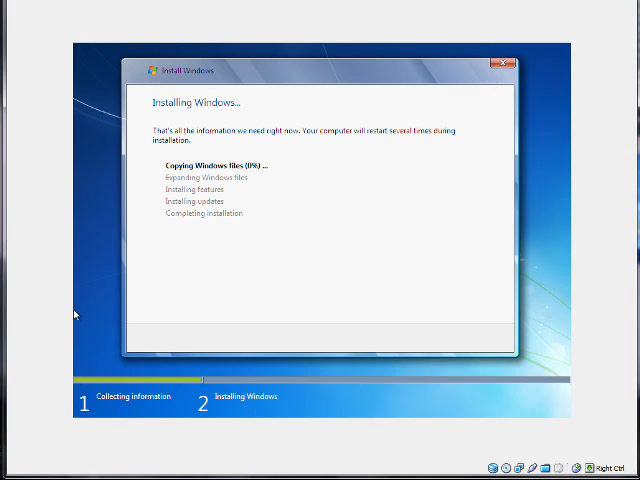